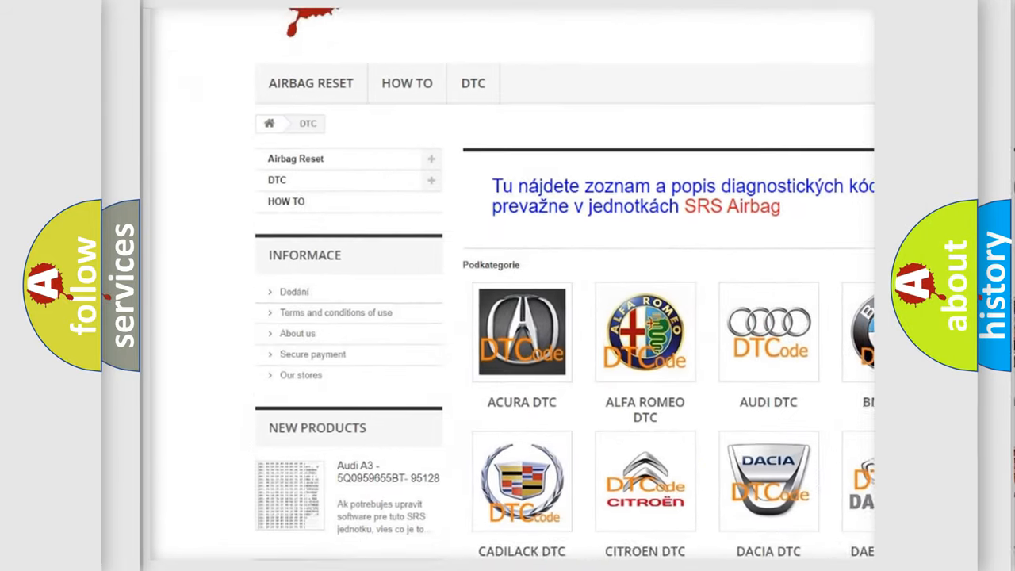
scroll(down, 3)
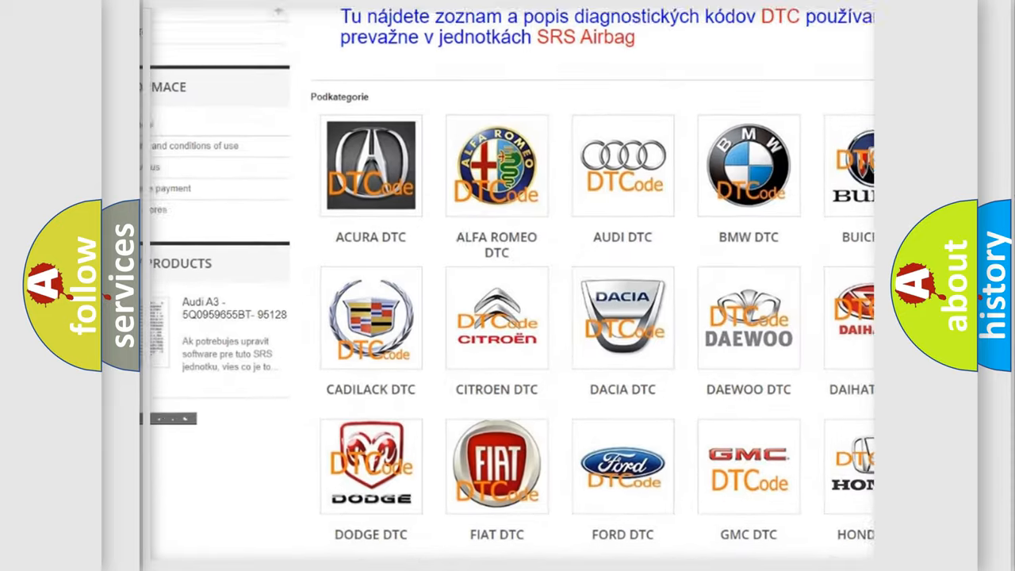
scroll(down, 3)
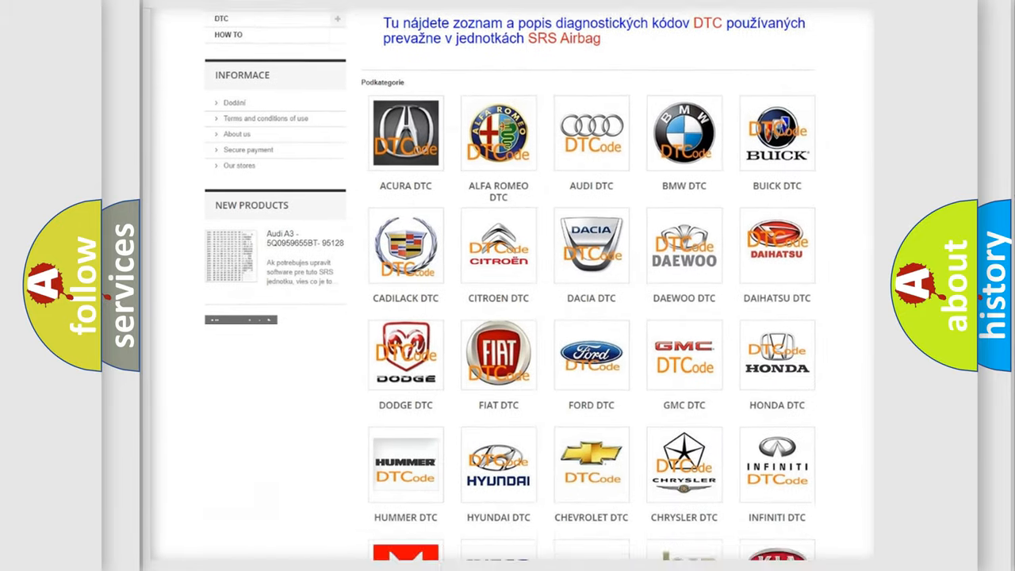